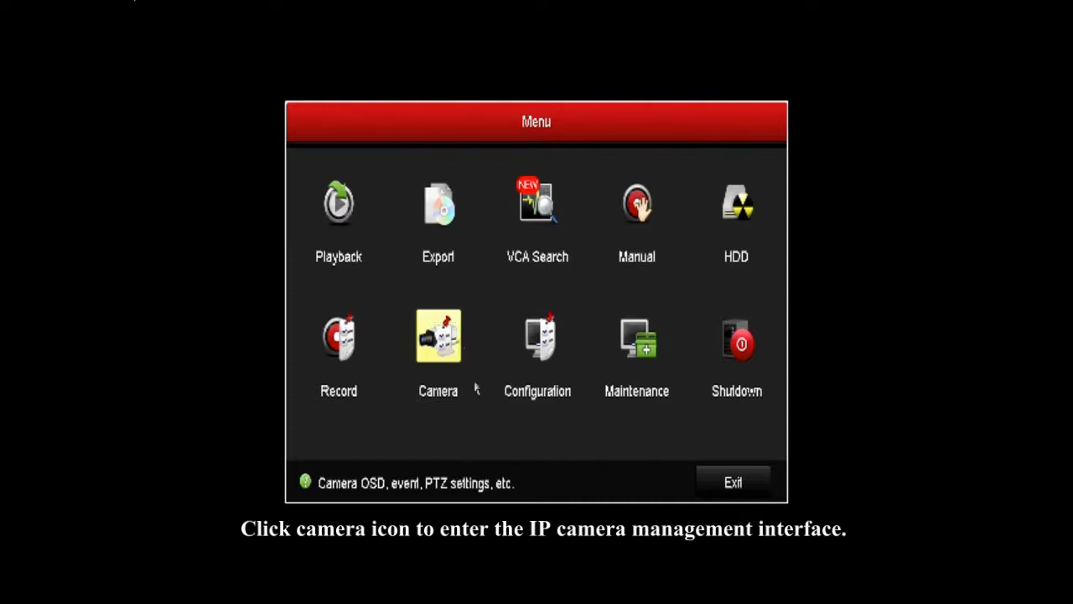
Enter Camera Management from the main Menu's Camera icon
click(437, 336)
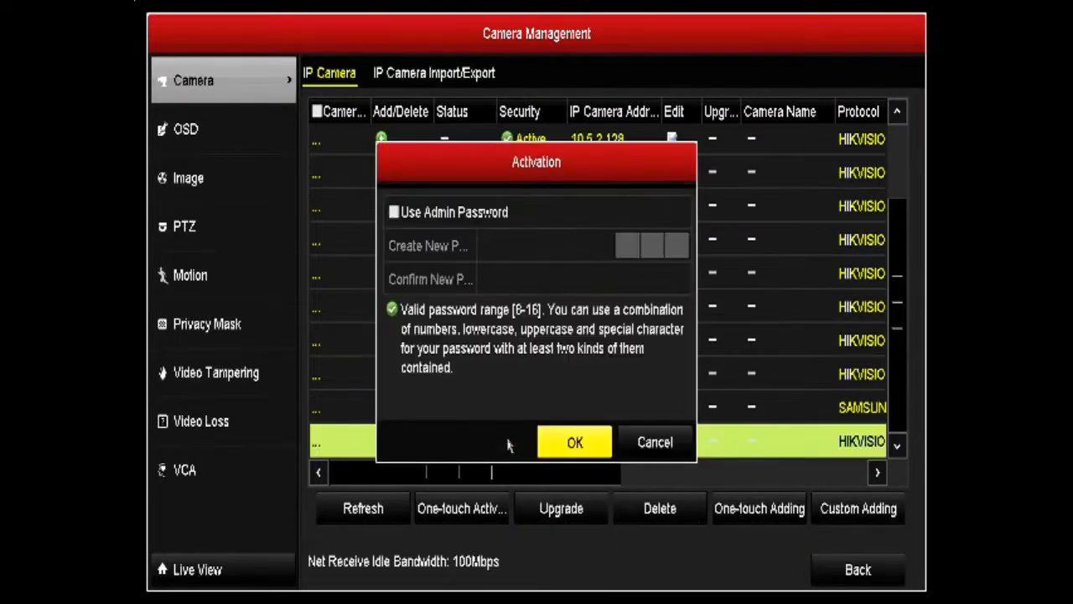
Activate the selected IP camera using the NVR's admin password
click(394, 211)
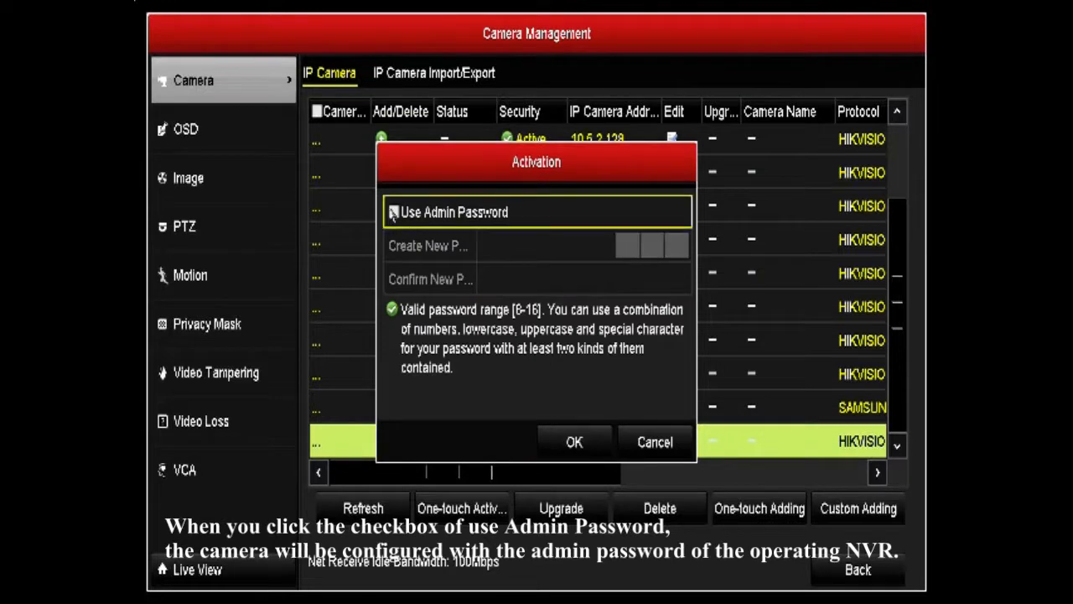
click(394, 211)
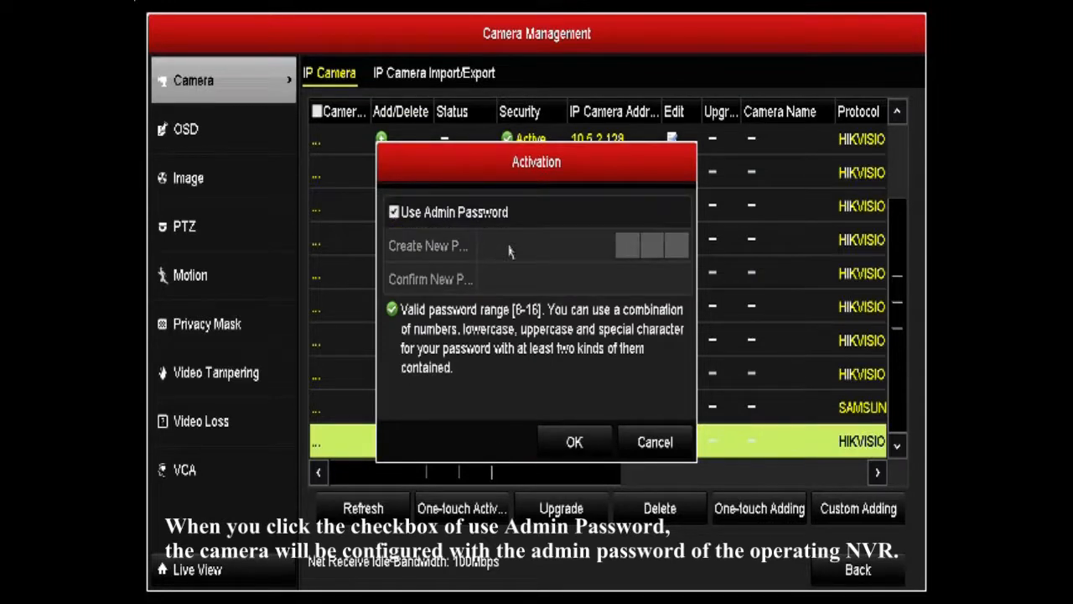
mouse_move(575, 442)
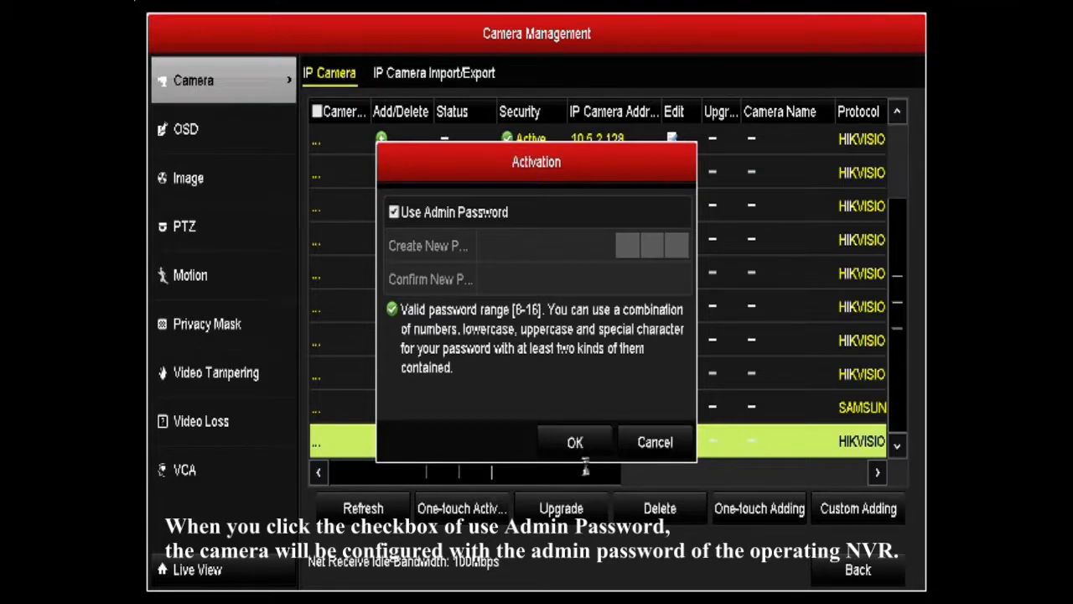
click(574, 442)
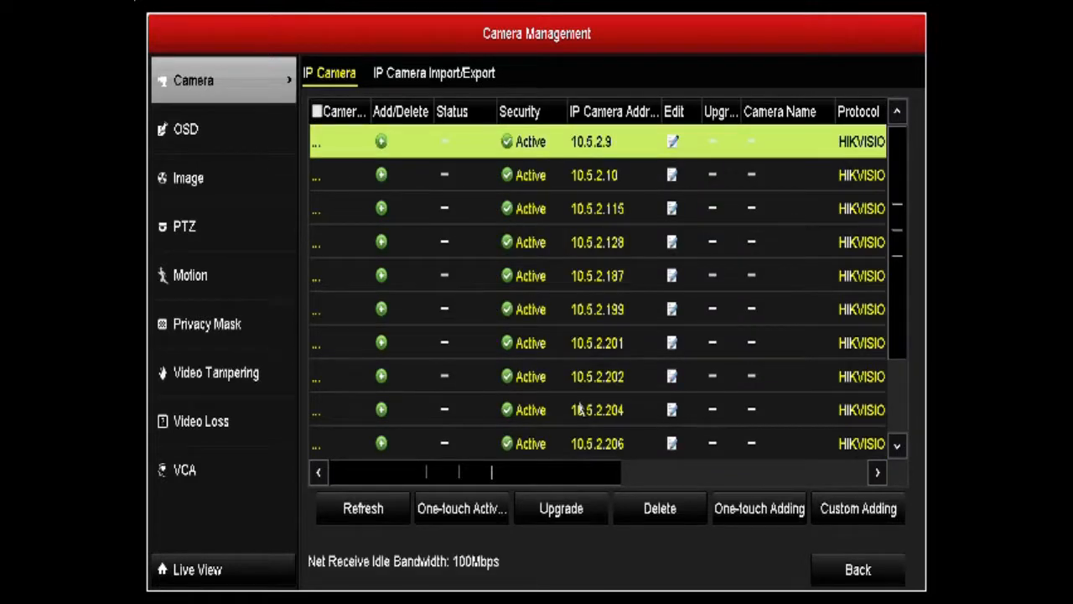
mouse_move(907, 418)
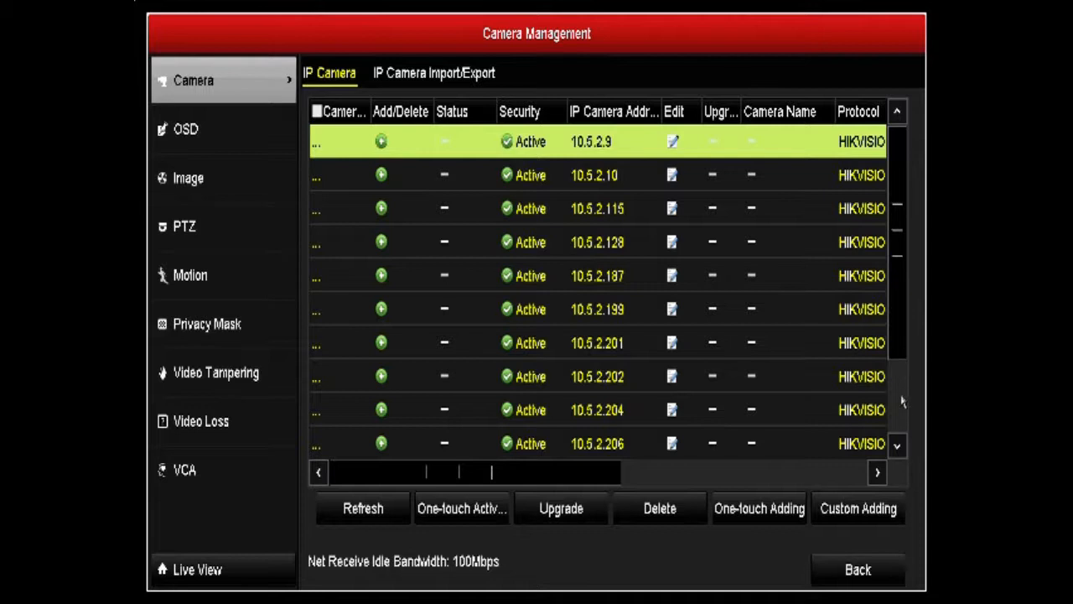
scroll(down, 3)
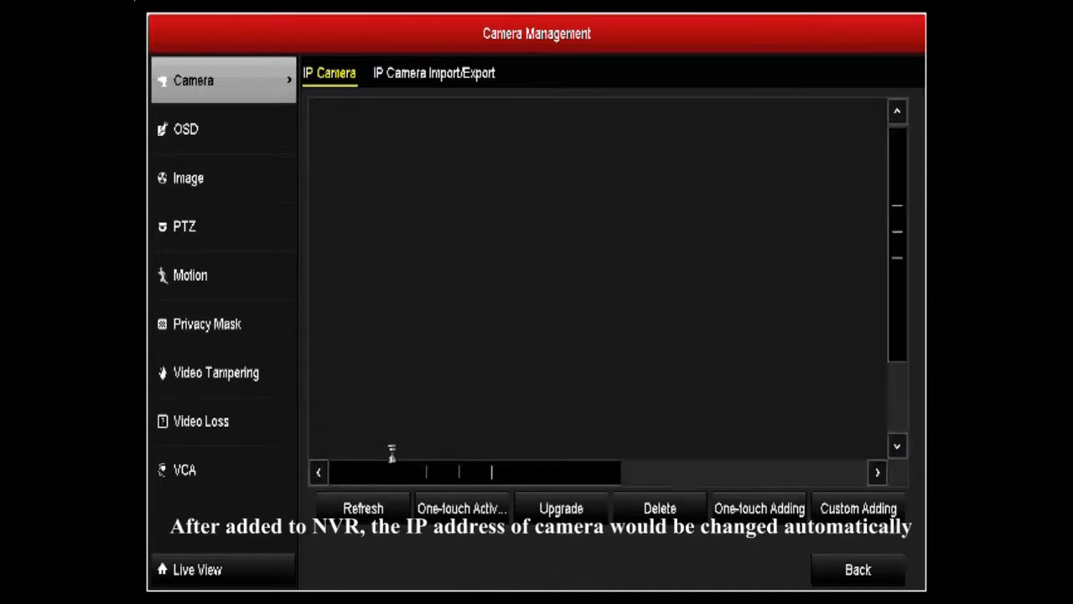
Add the activated camera at 10.5.2.2 as Camera 01 on channel D1
click(363, 509)
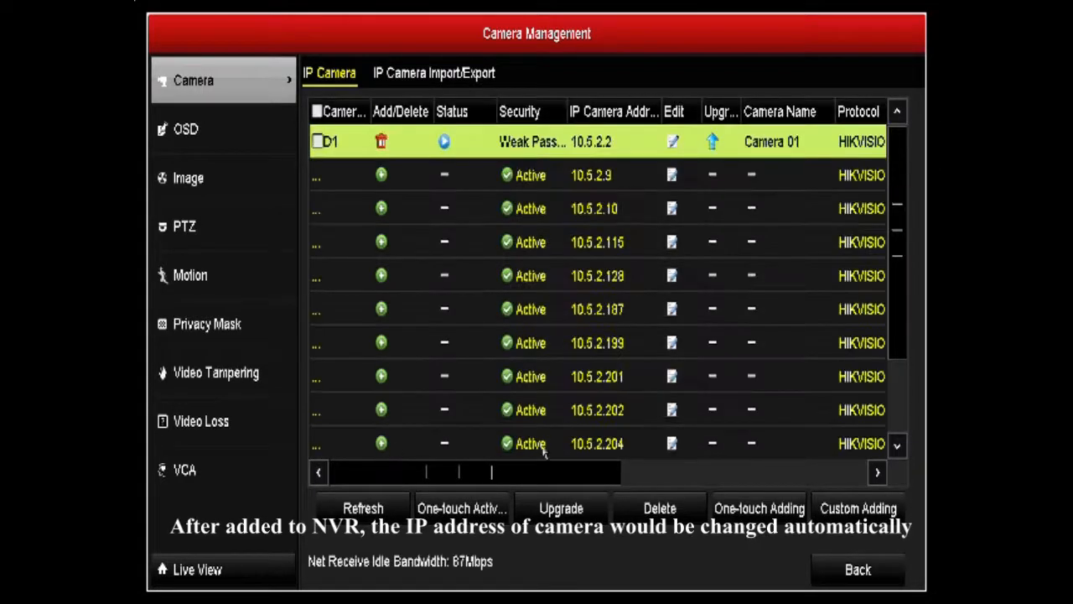
mouse_move(862, 462)
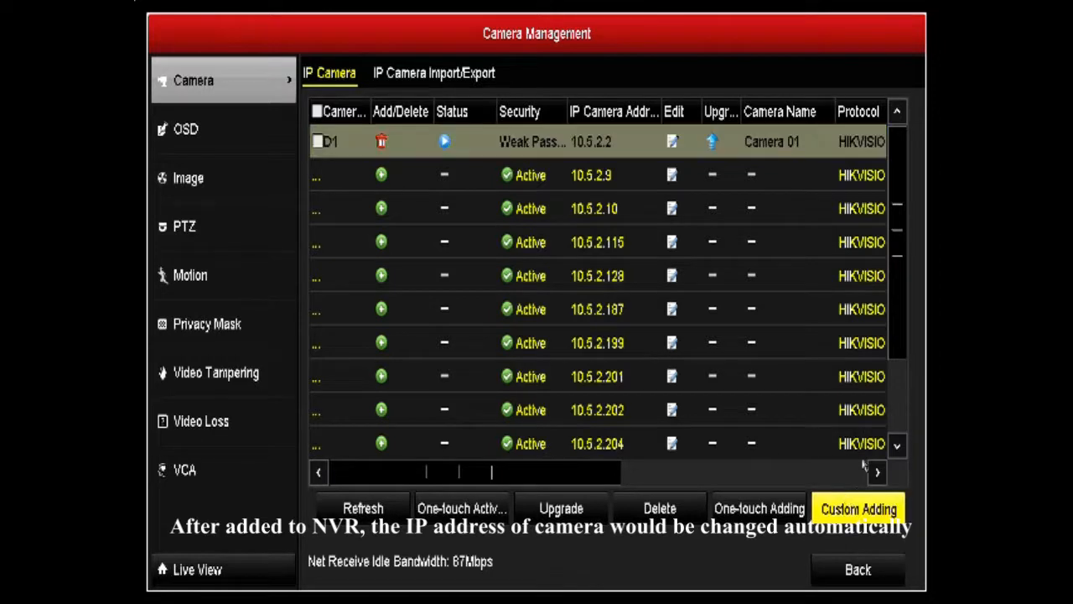